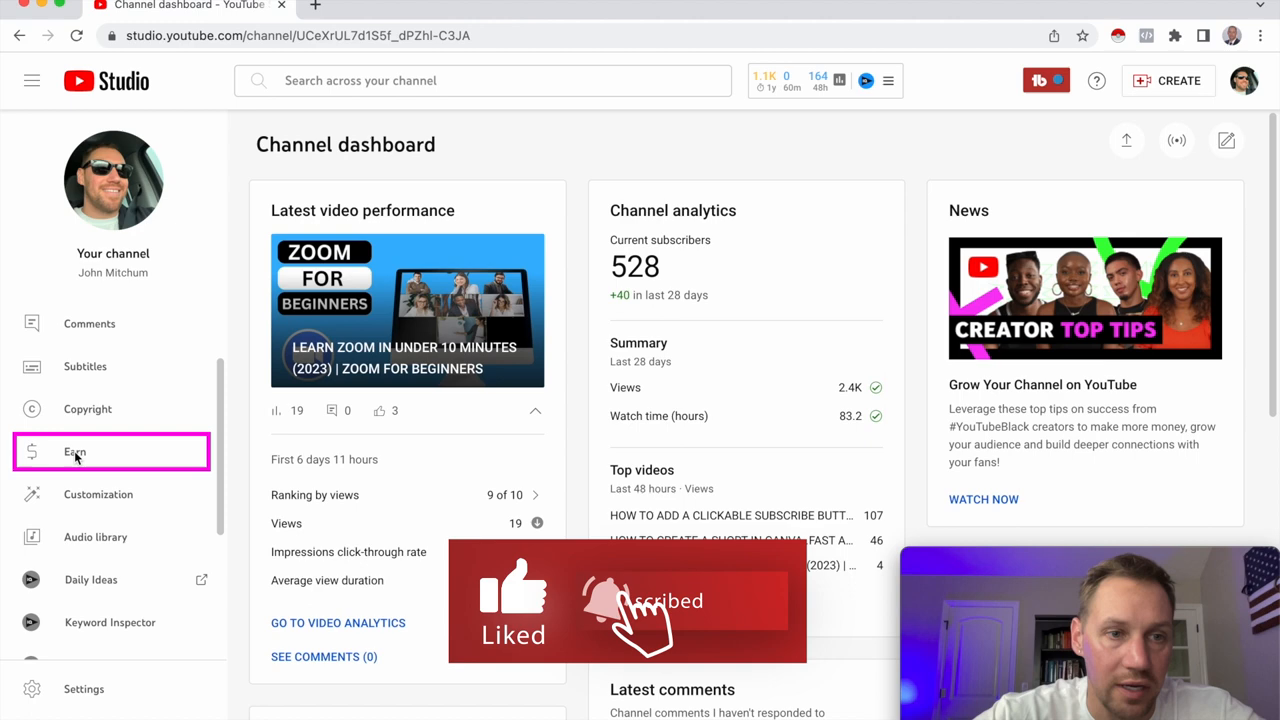
Step: Open the Earn page from the YouTube Studio sidebar to view monetization eligibility
click(75, 451)
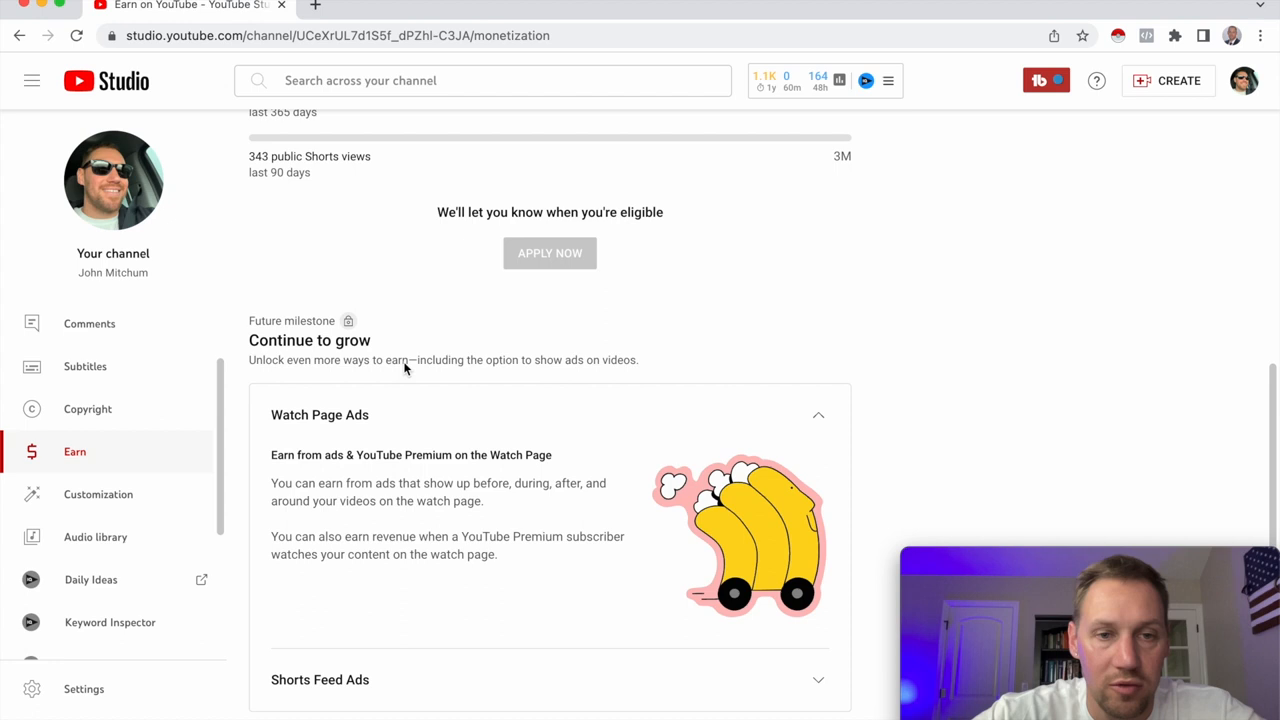
scroll(down, 3)
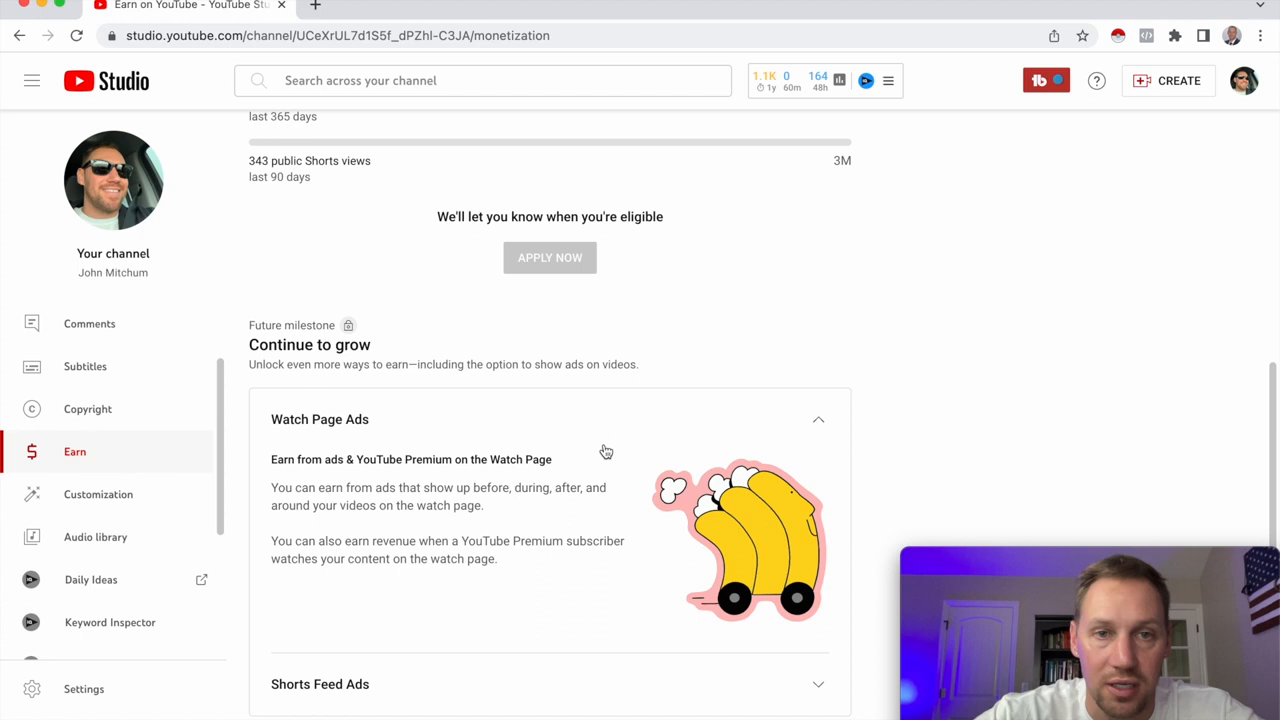
scroll(up, 3)
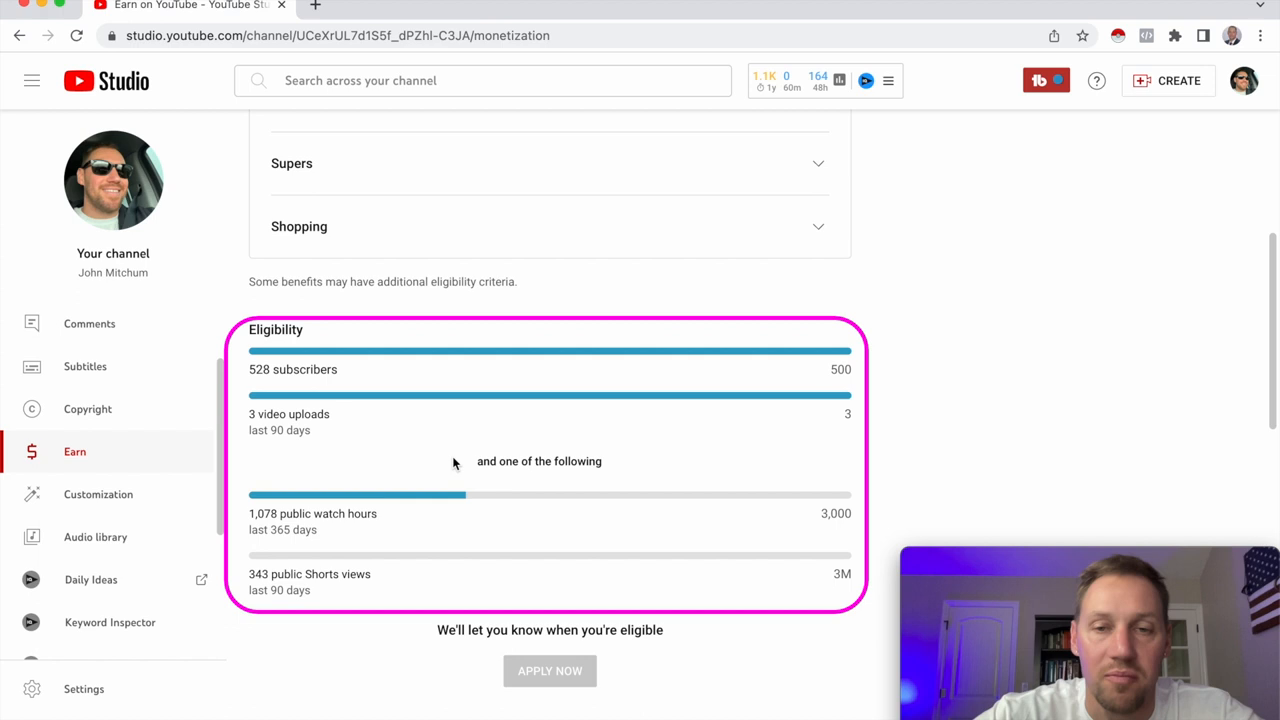
mouse_move(857, 376)
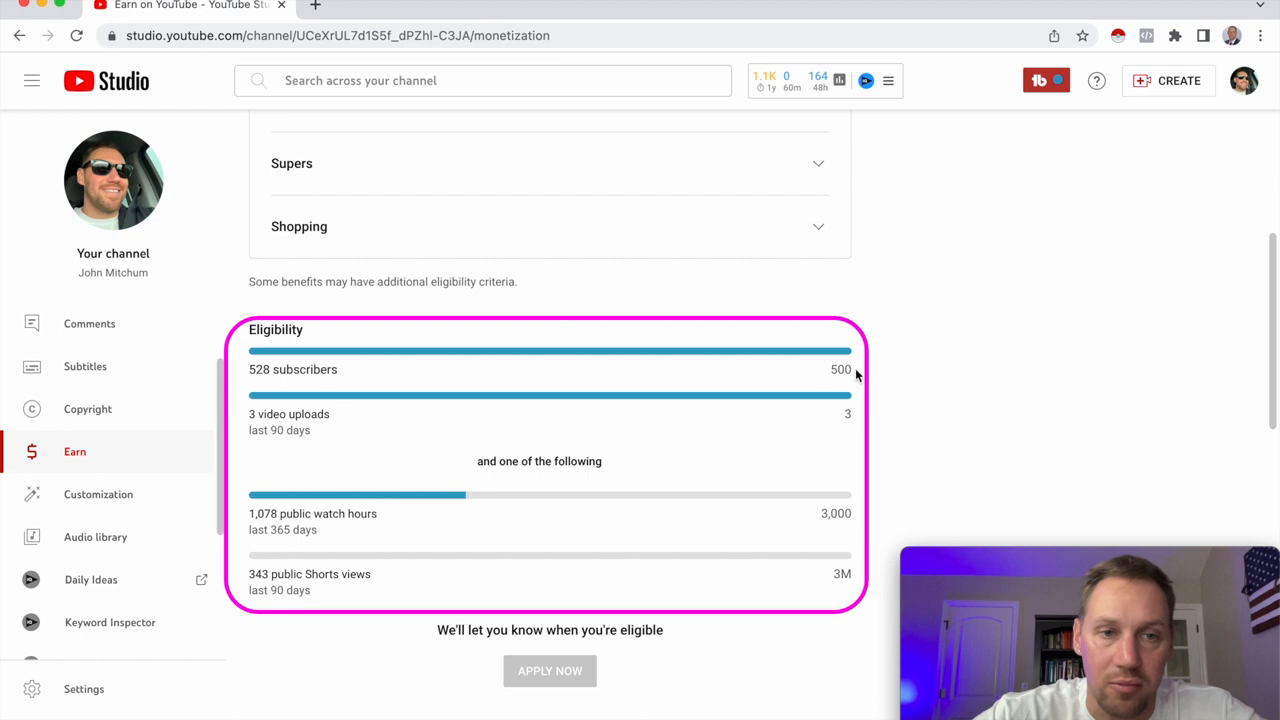
scroll(down, 3)
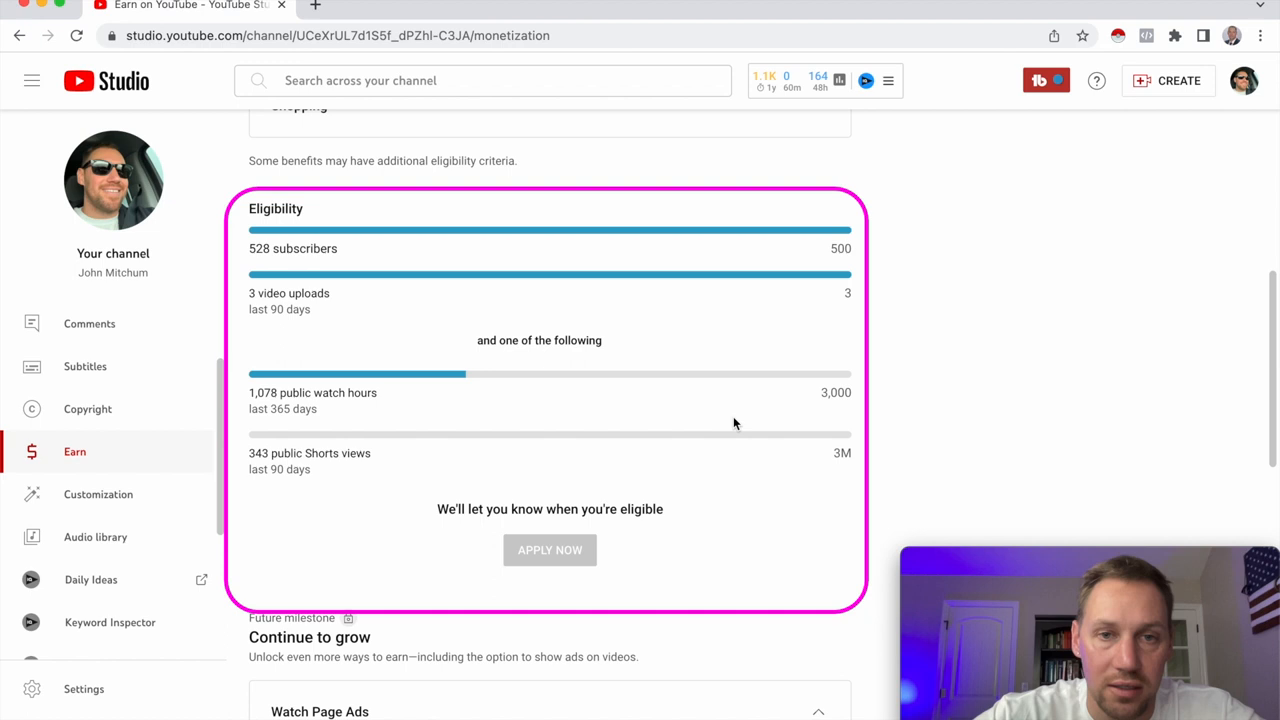
mouse_move(302, 412)
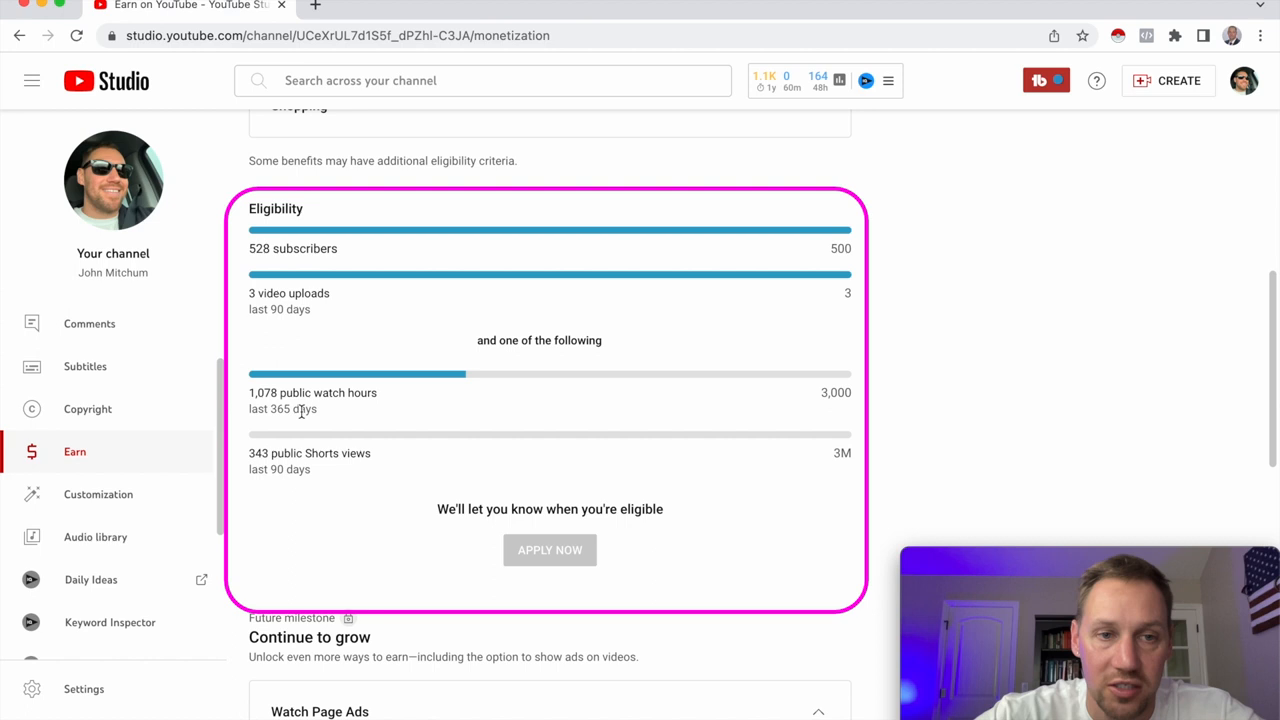
mouse_move(352, 490)
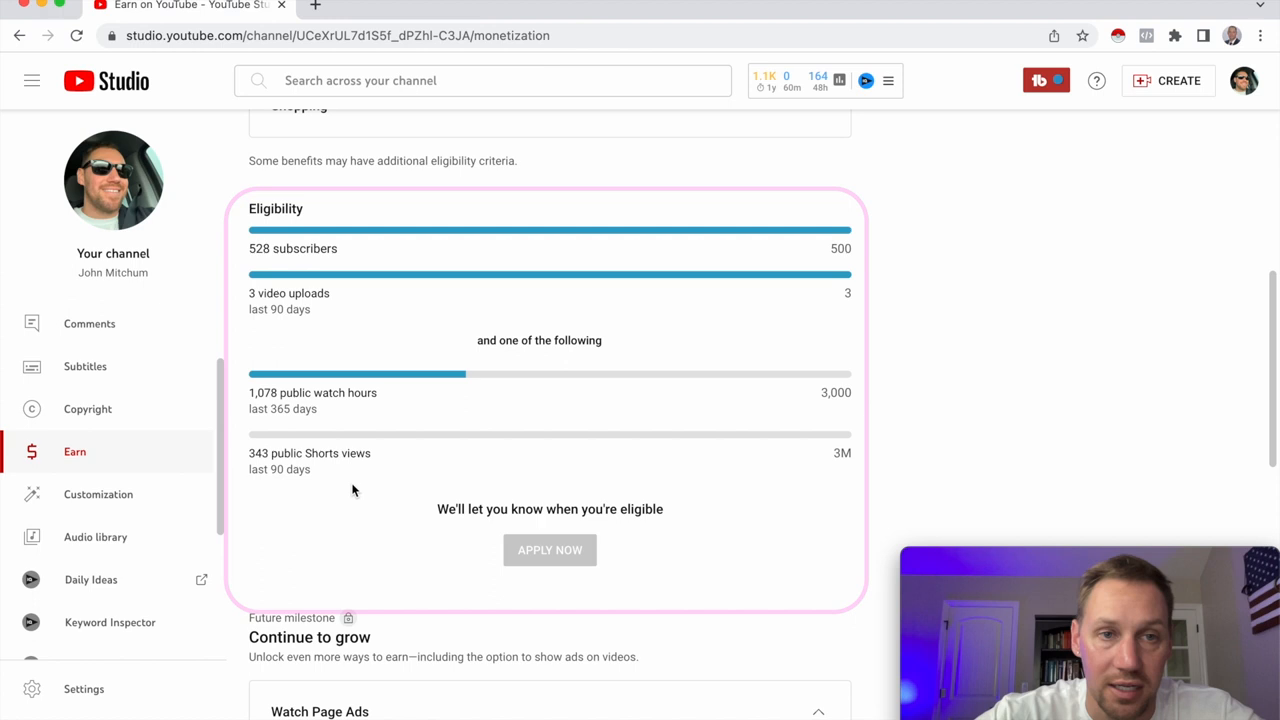
Step: Scroll back to the Start your earning journey milestone showing Memberships details and 70% revenue
scroll(up, 3)
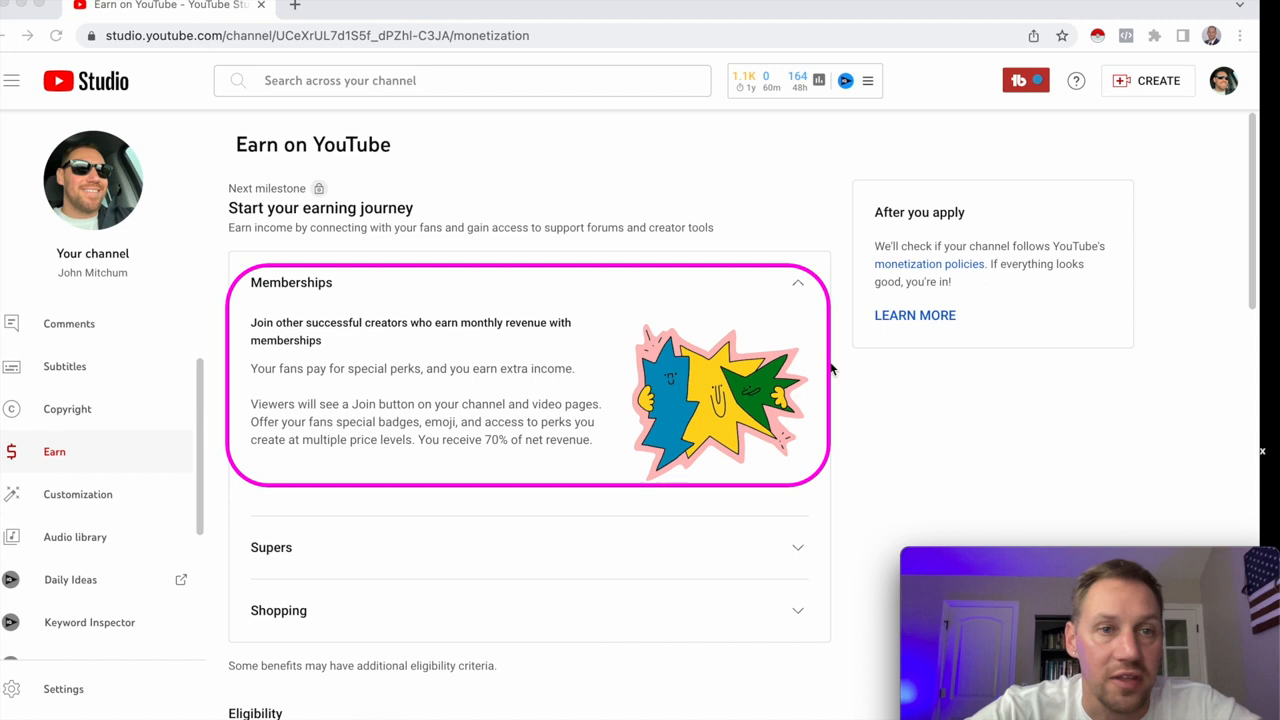
mouse_move(790, 398)
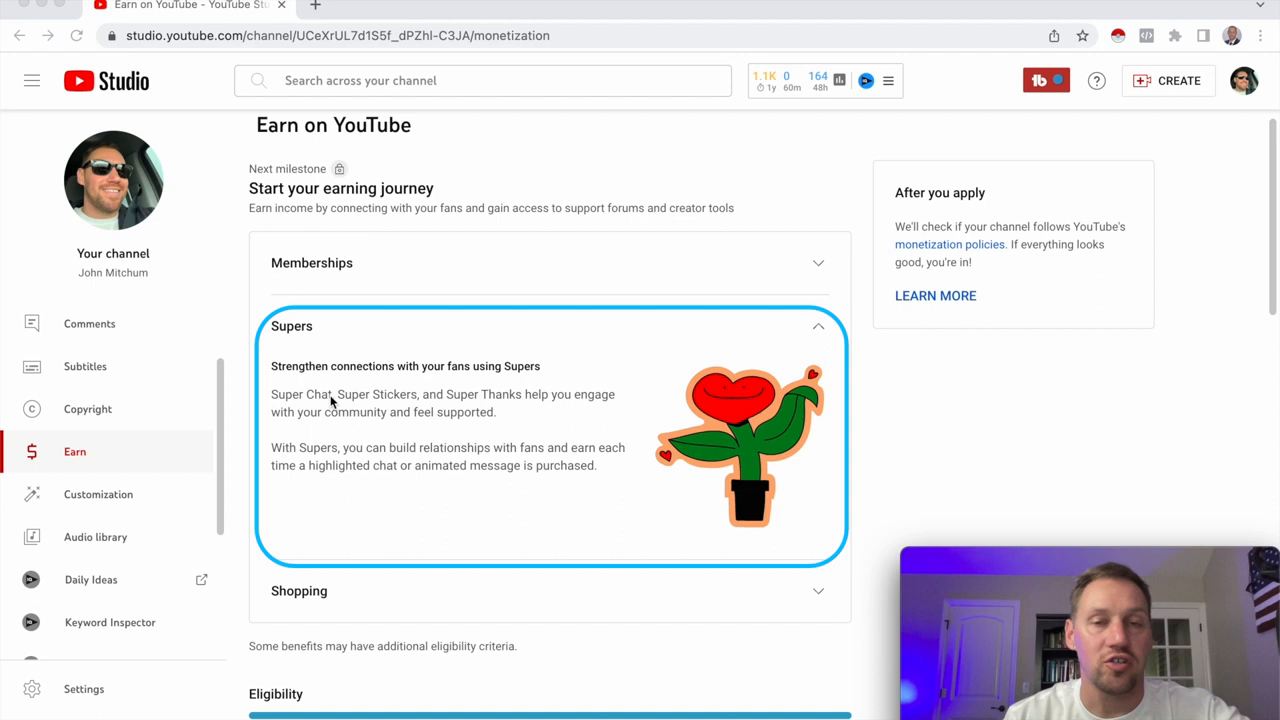
mouse_move(296, 400)
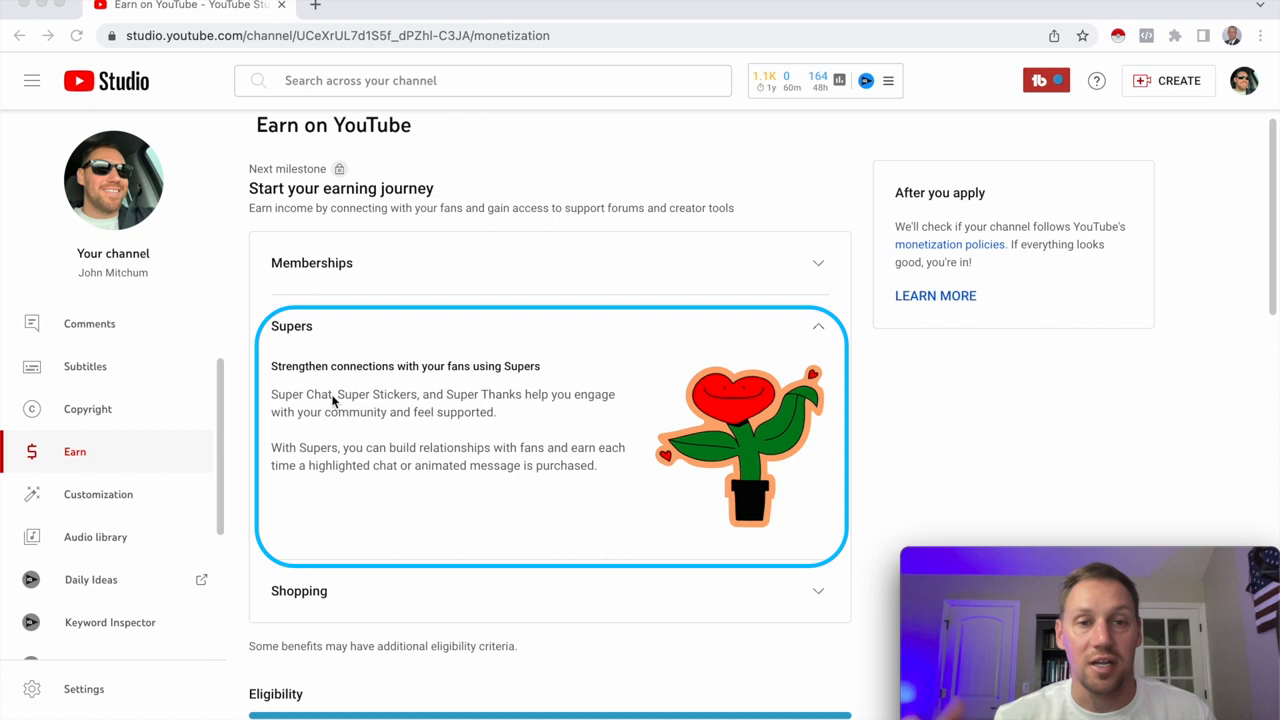
mouse_move(522, 398)
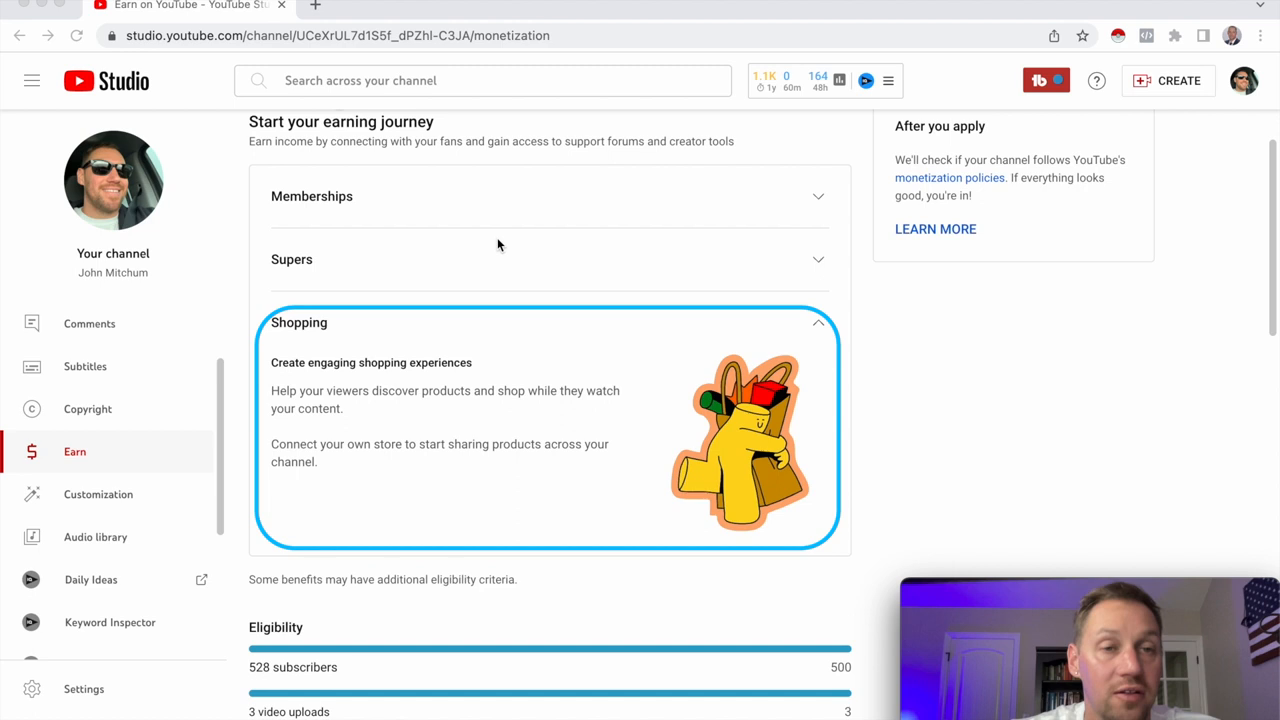
mouse_move(365, 362)
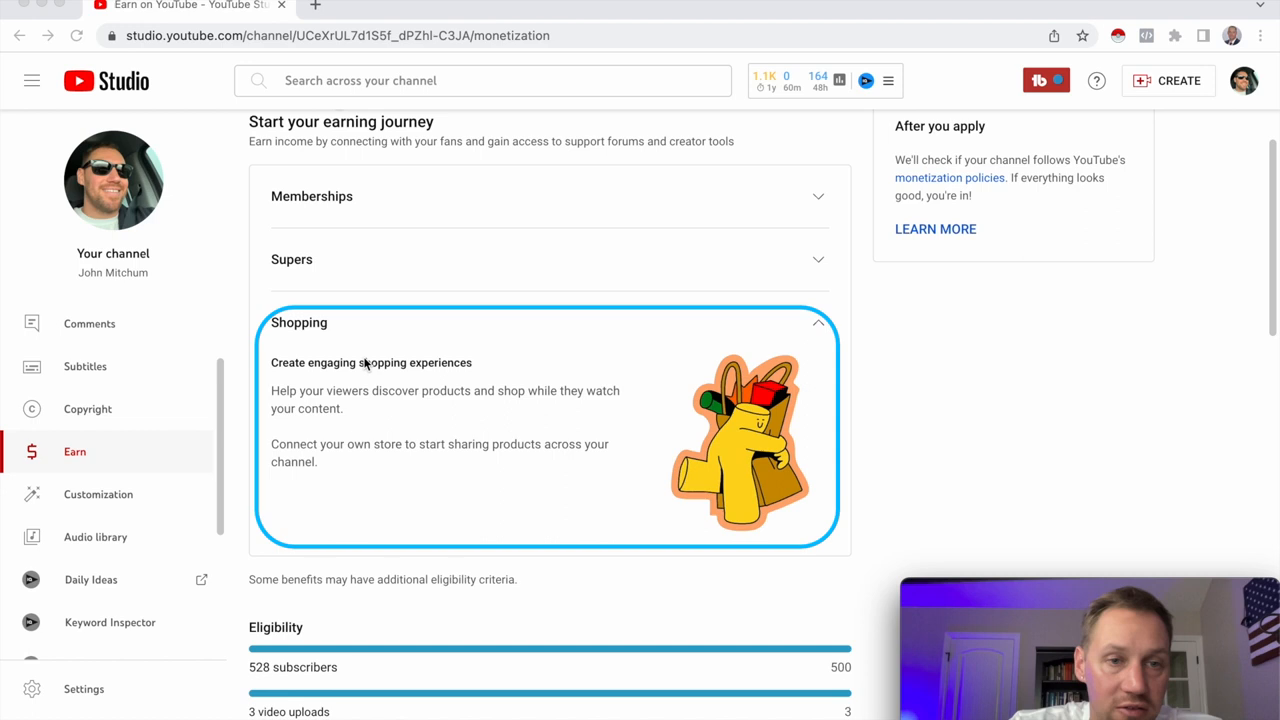
mouse_move(452, 521)
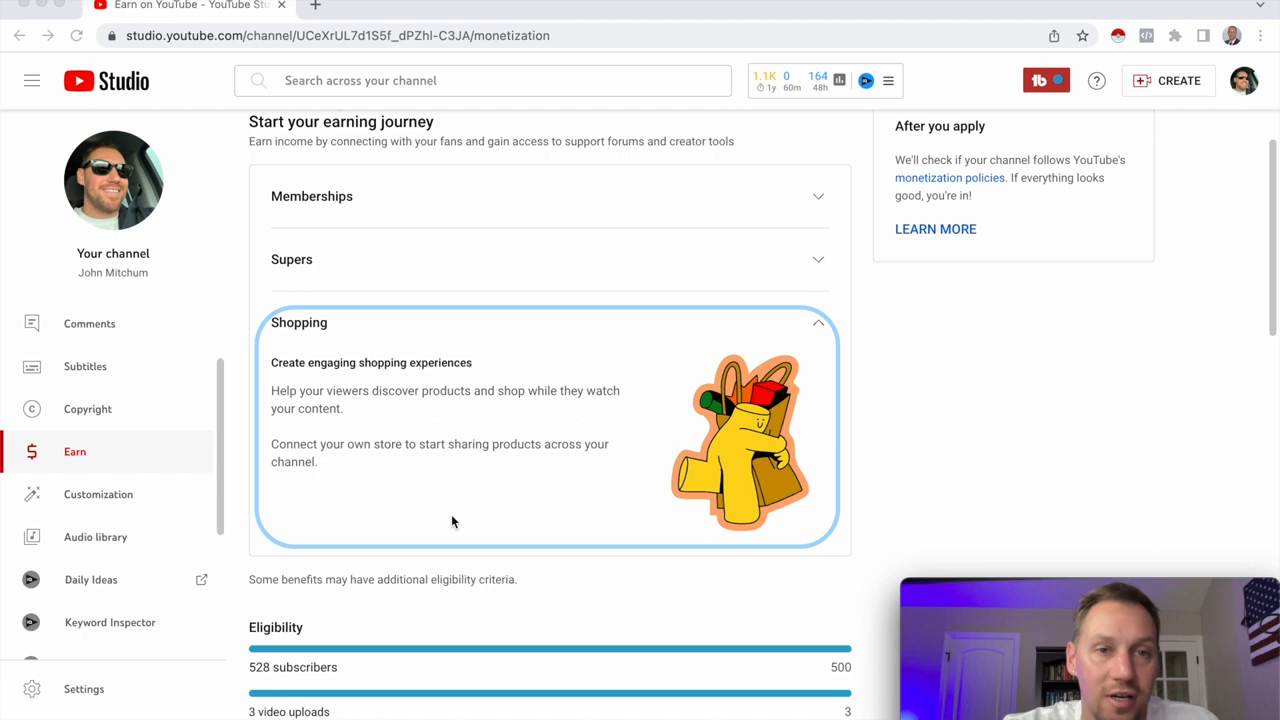
Step: Scroll to the second Eligibility box: 528/1,000 subscribers, 1,078/4,000 watch hours, 343/10M Shorts views
scroll(up, 3)
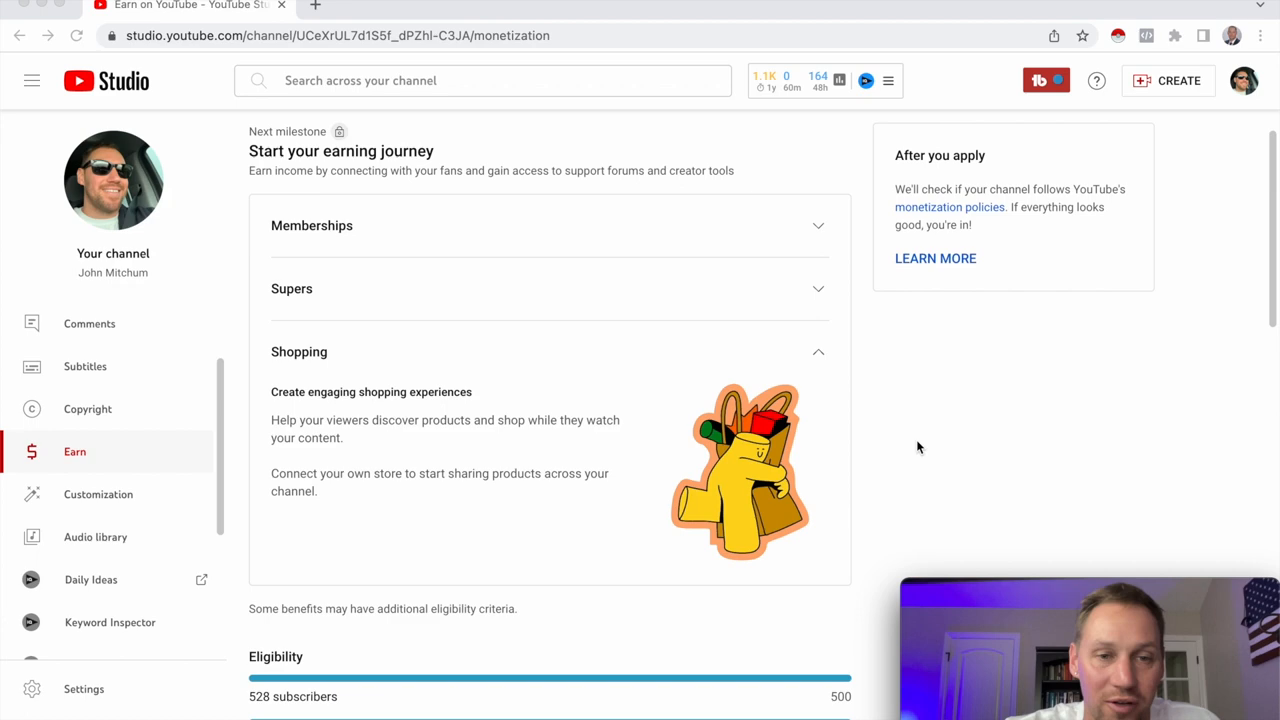
scroll(down, 3)
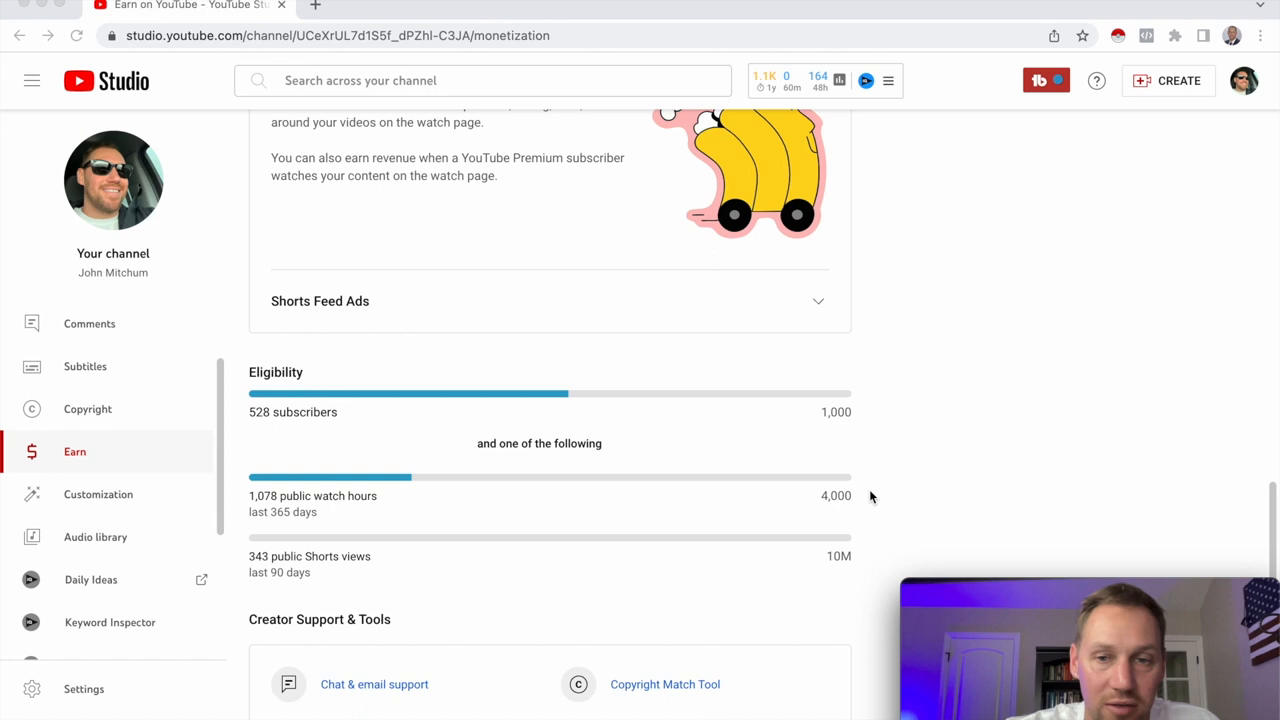
mouse_move(298, 578)
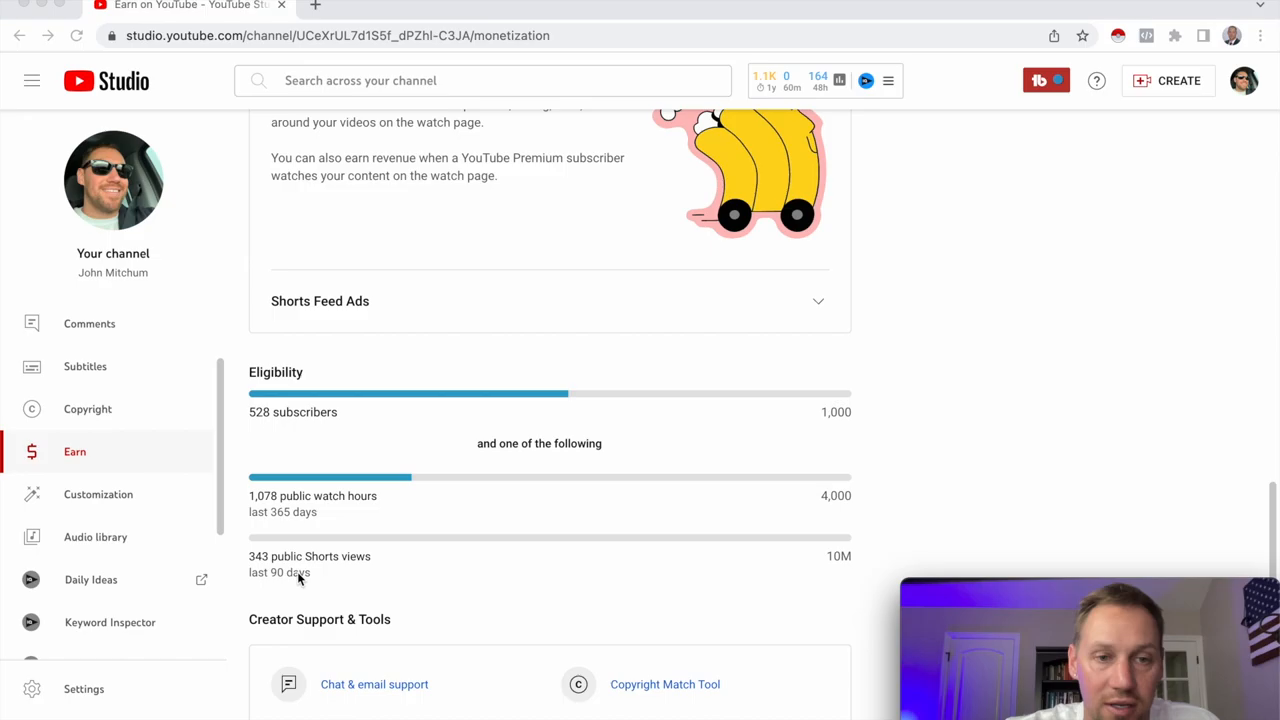